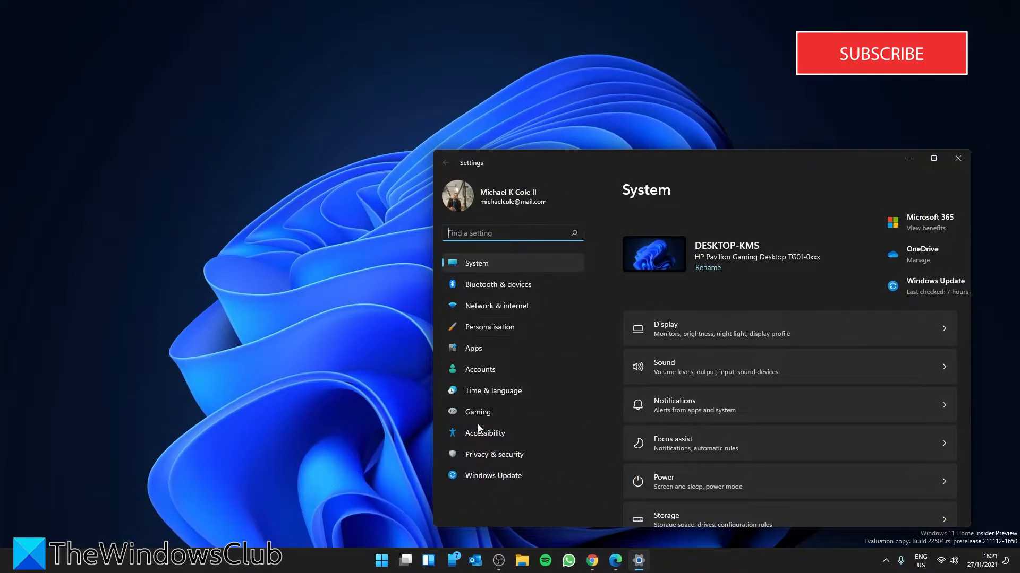
Go to Privacy & security and scroll to the Windows permissions list
left_click(494, 453)
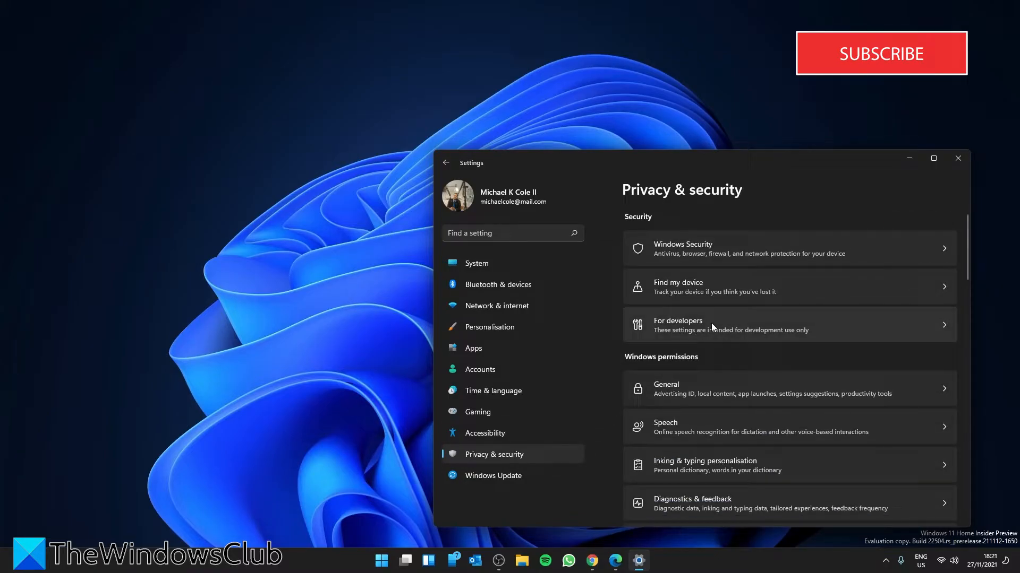
scroll("down", 3)
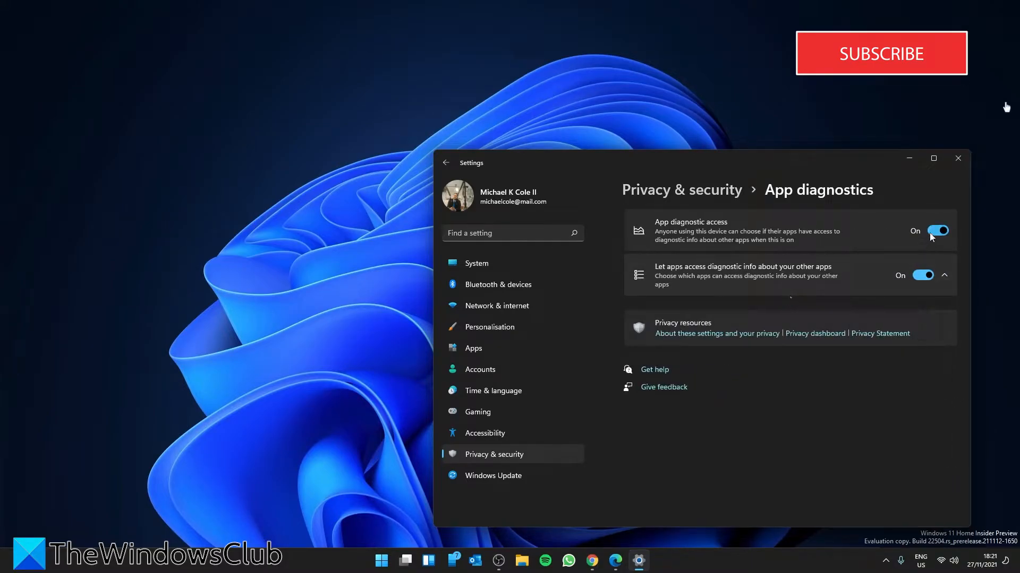
mouse_move(922, 77)
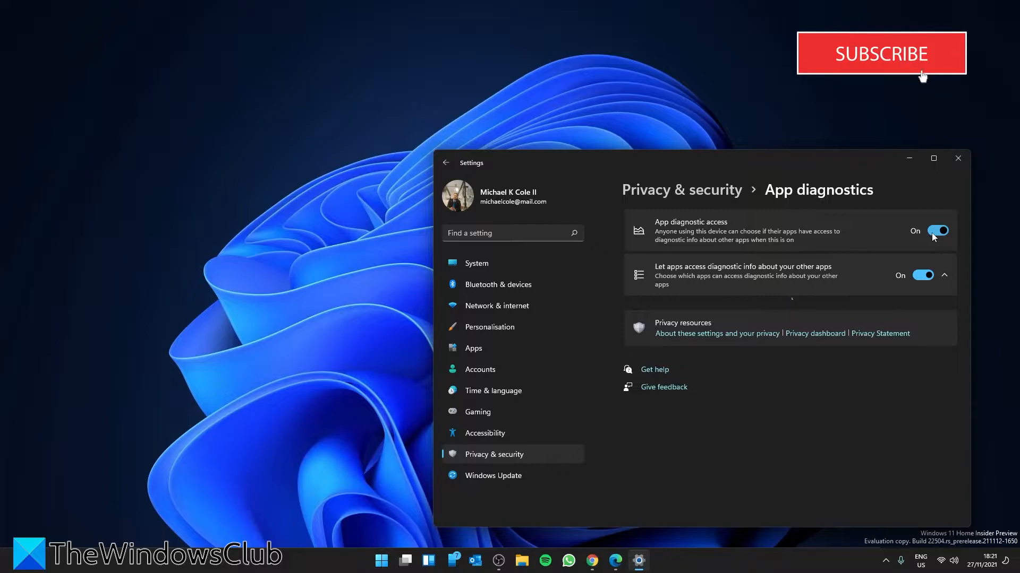
Switch App diagnostic access off and back on, keeping other apps' diagnostic access on
left_click(937, 230)
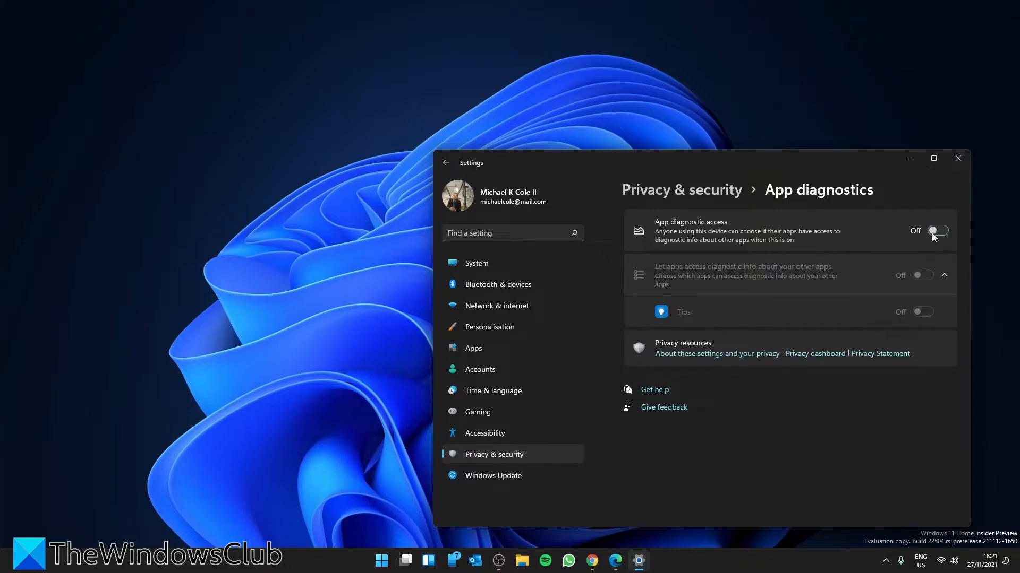
left_click(935, 230)
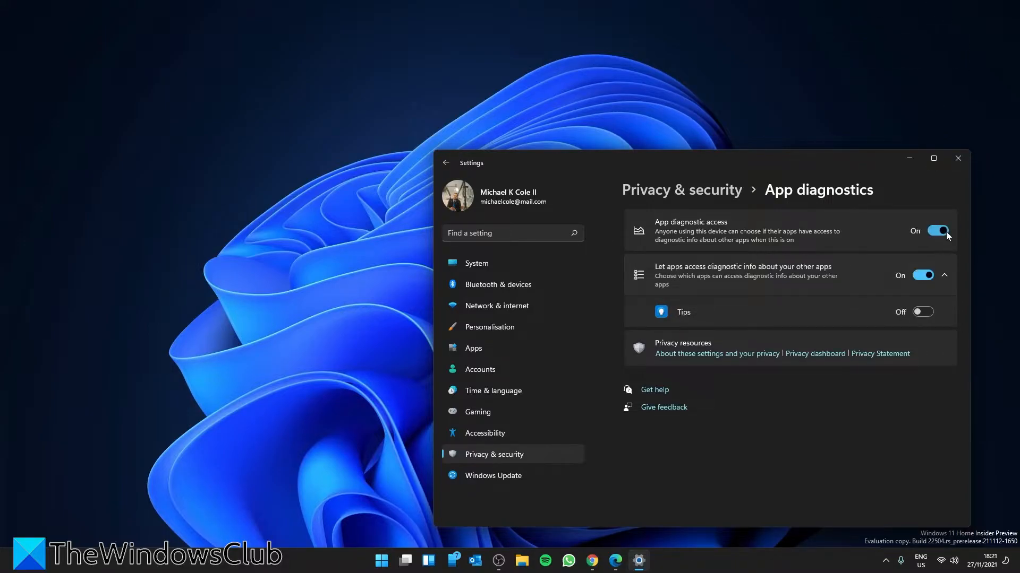
left_click(922, 312)
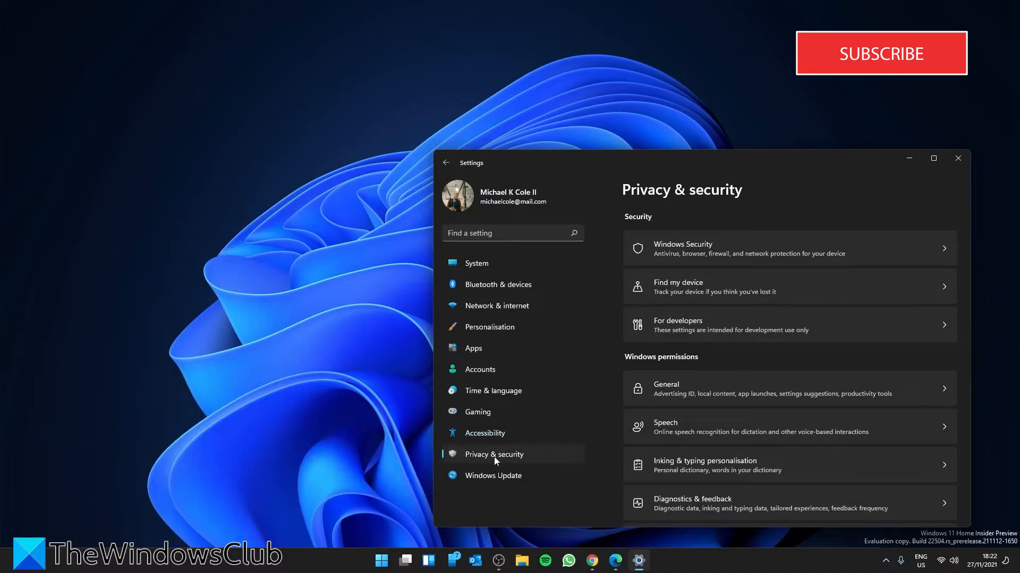
Scroll the Privacy & security page down to Diagnostics & feedback
scroll("down", 3)
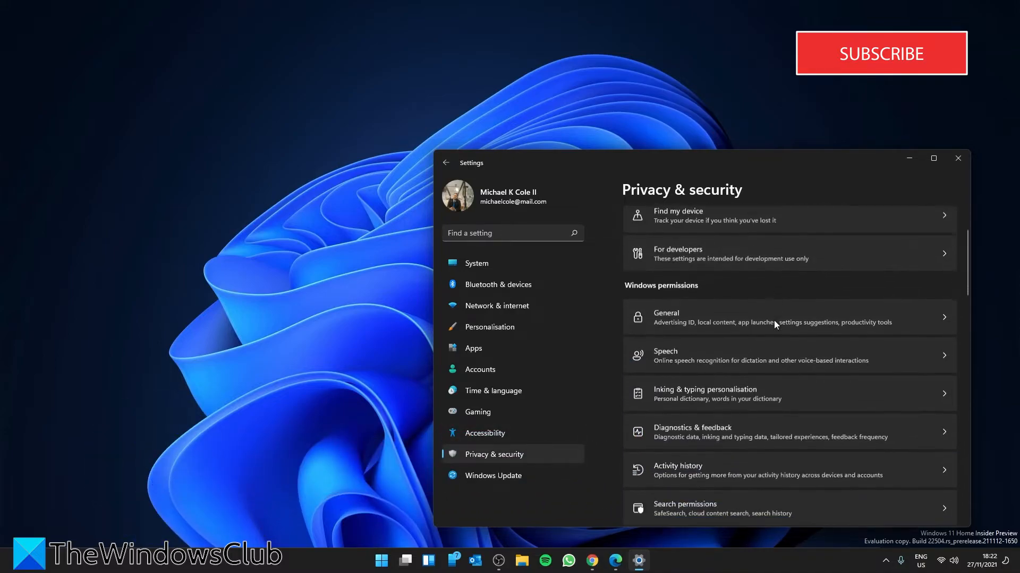
scroll("down", 3)
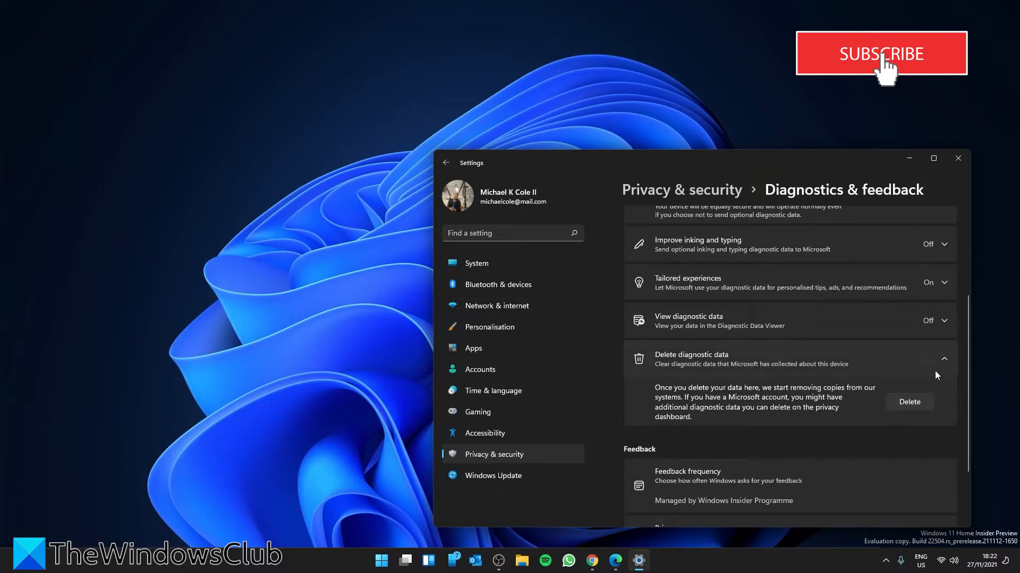
mouse_move(910, 407)
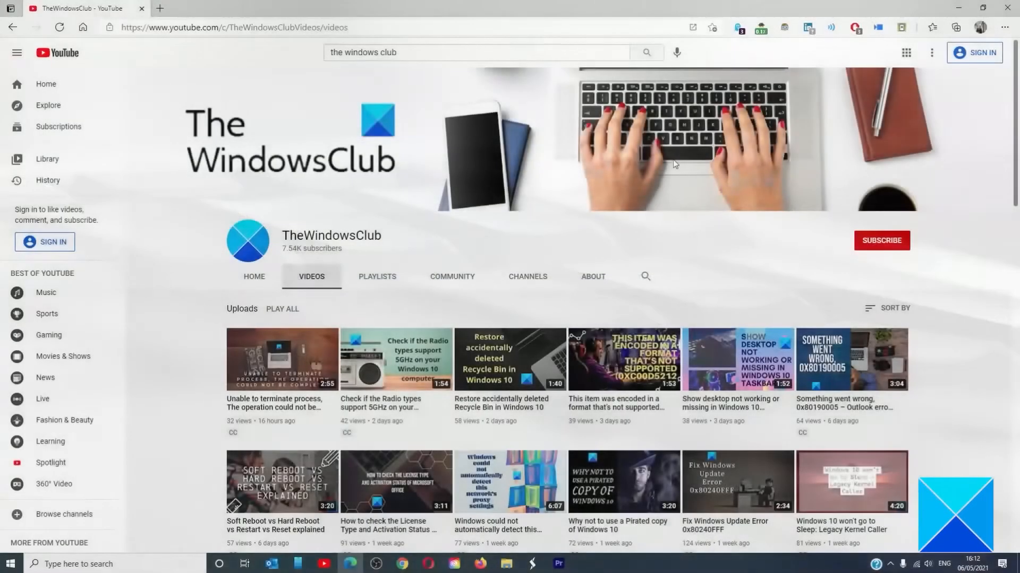
Scroll down TheWindowsClub's Videos tab to older uploads
scroll("down", 3)
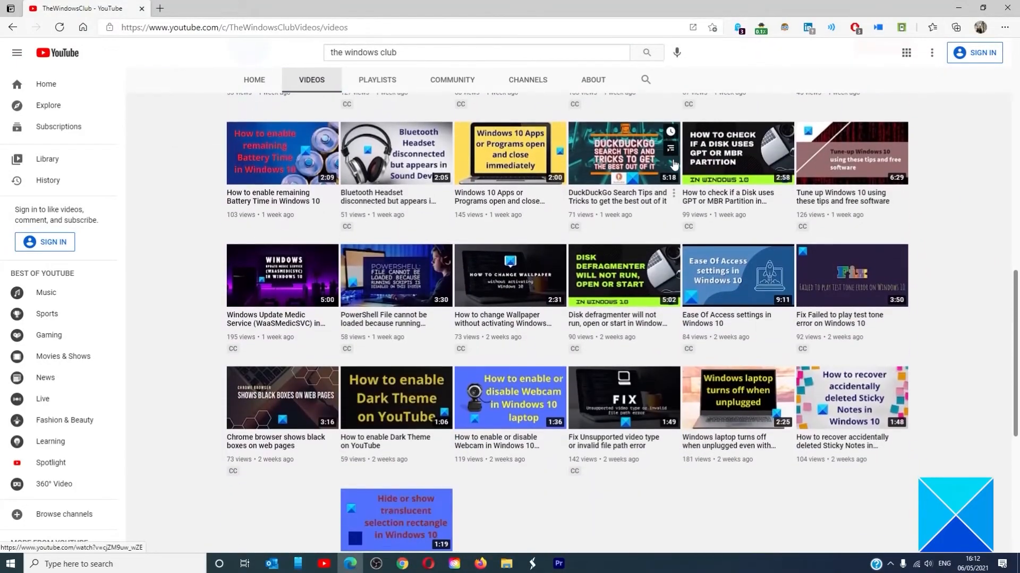
scroll("down", 3)
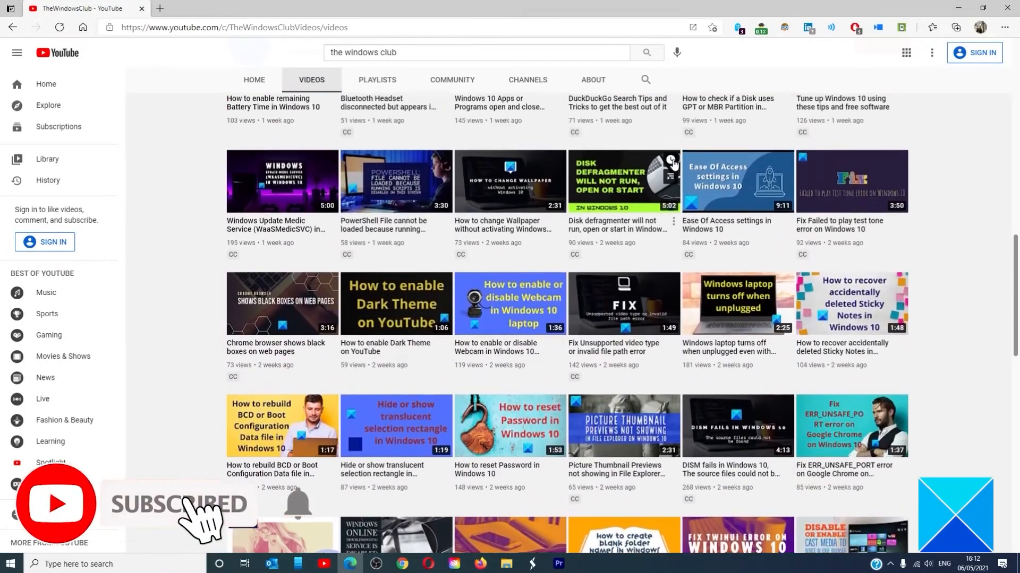